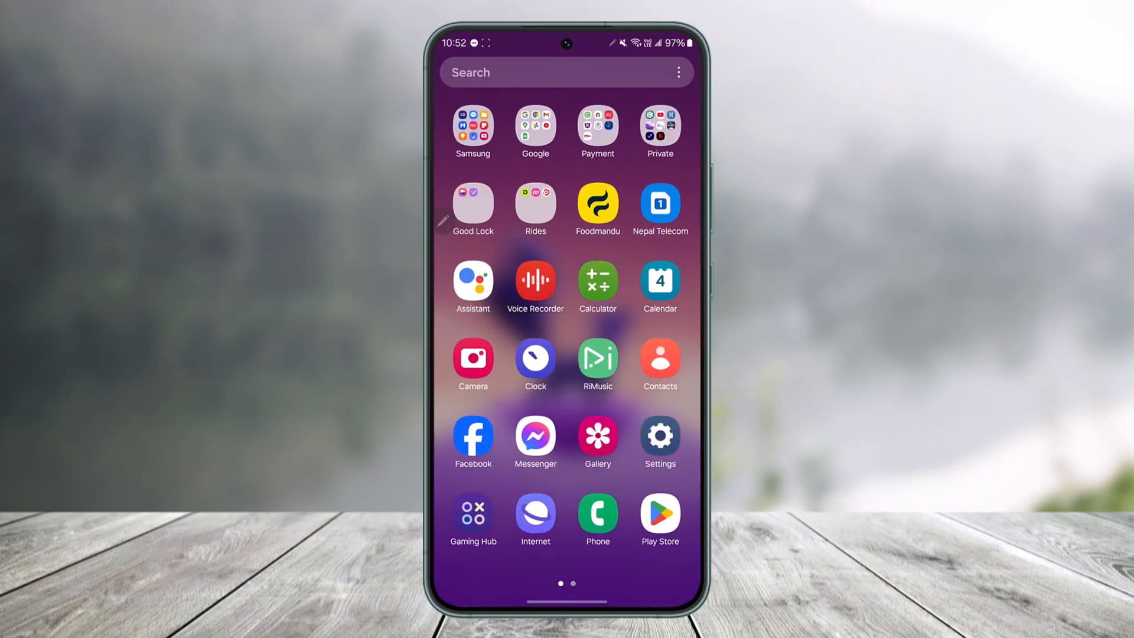
Step: Launch Character.AI from the second home page and show its create options
scroll("left", 3)
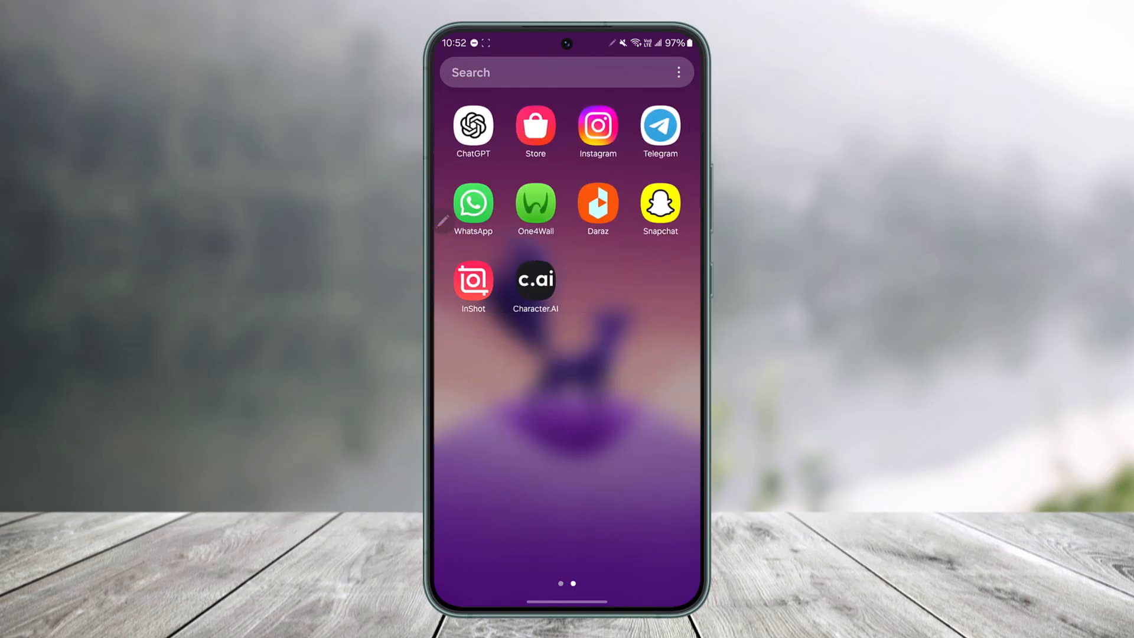
left_click(535, 278)
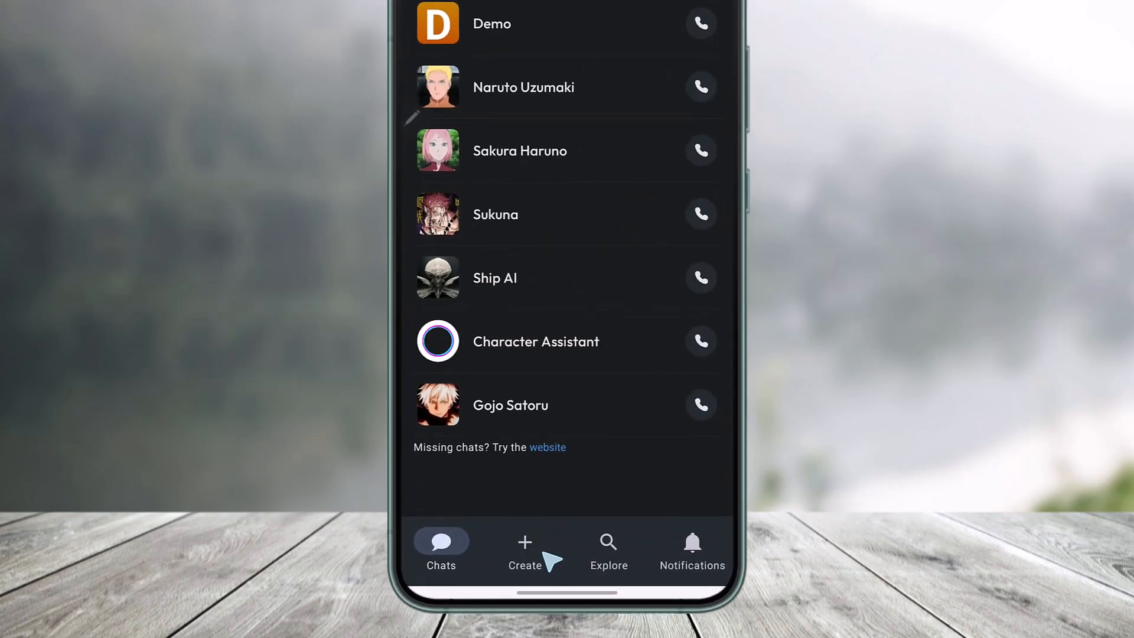
left_click(524, 544)
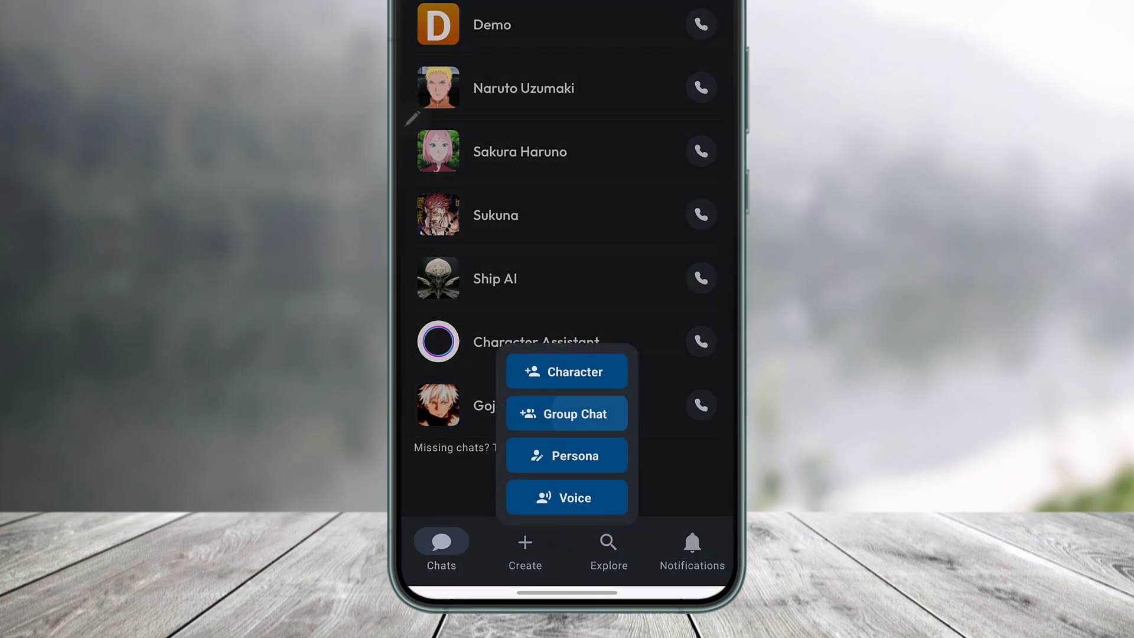
Step: Create a group chat with Naruto, Sakura, Sukuna, Ship AI, Character Assistant and Gojo
left_click(566, 414)
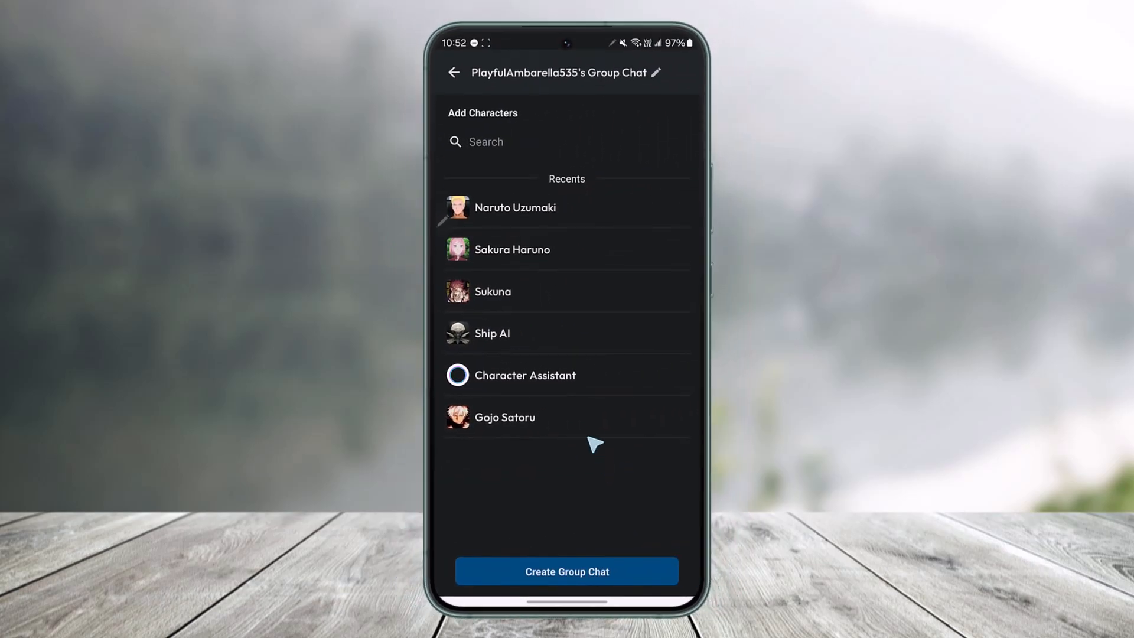
mouse_move(669, 223)
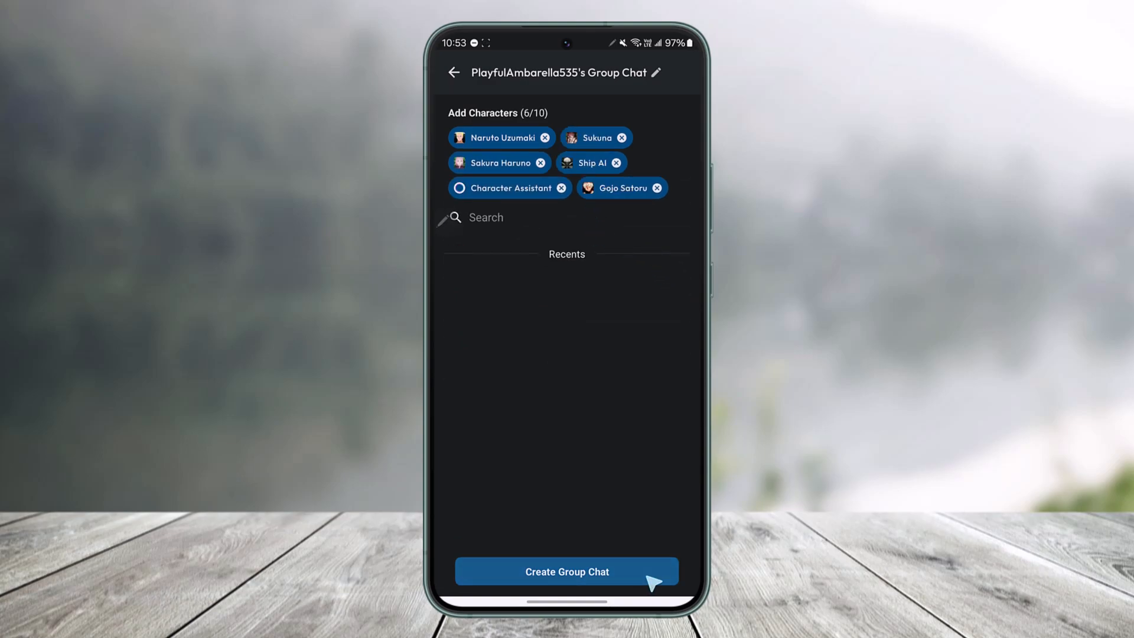
left_click(566, 571)
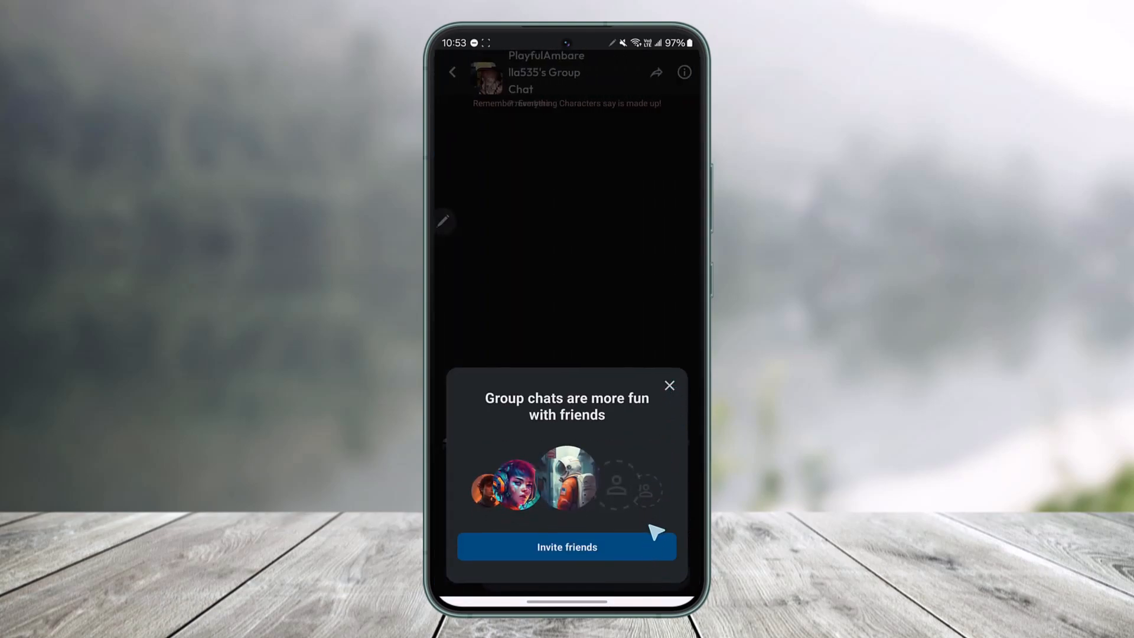
Step: Close the 'Group chats are more fun with friends' popup to reveal Naruto's greeting
left_click(670, 386)
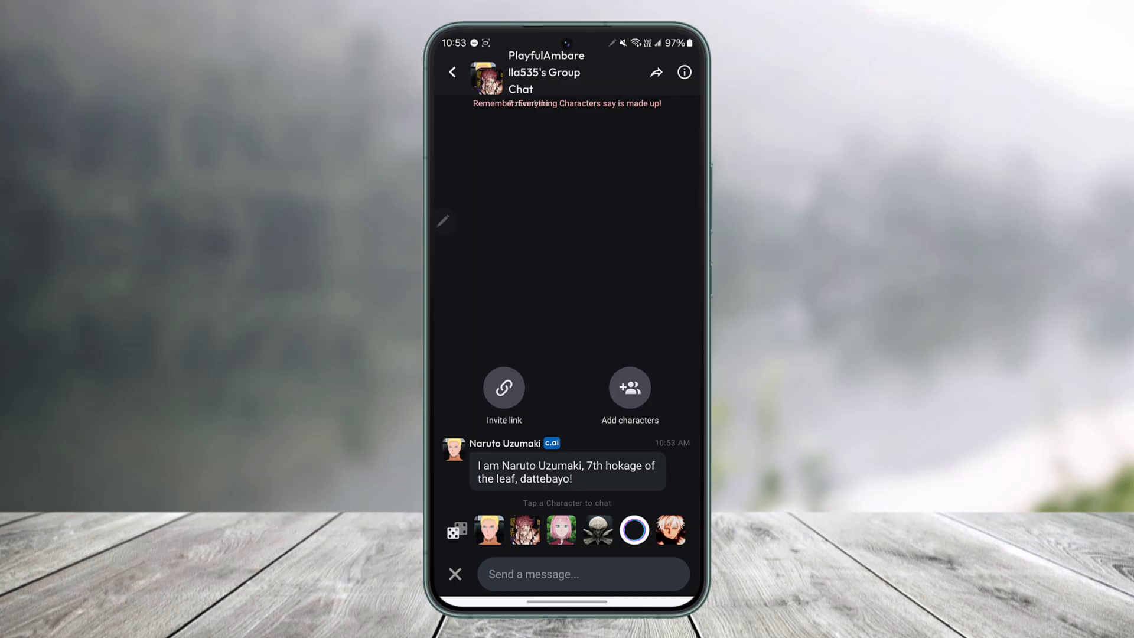
left_click(683, 73)
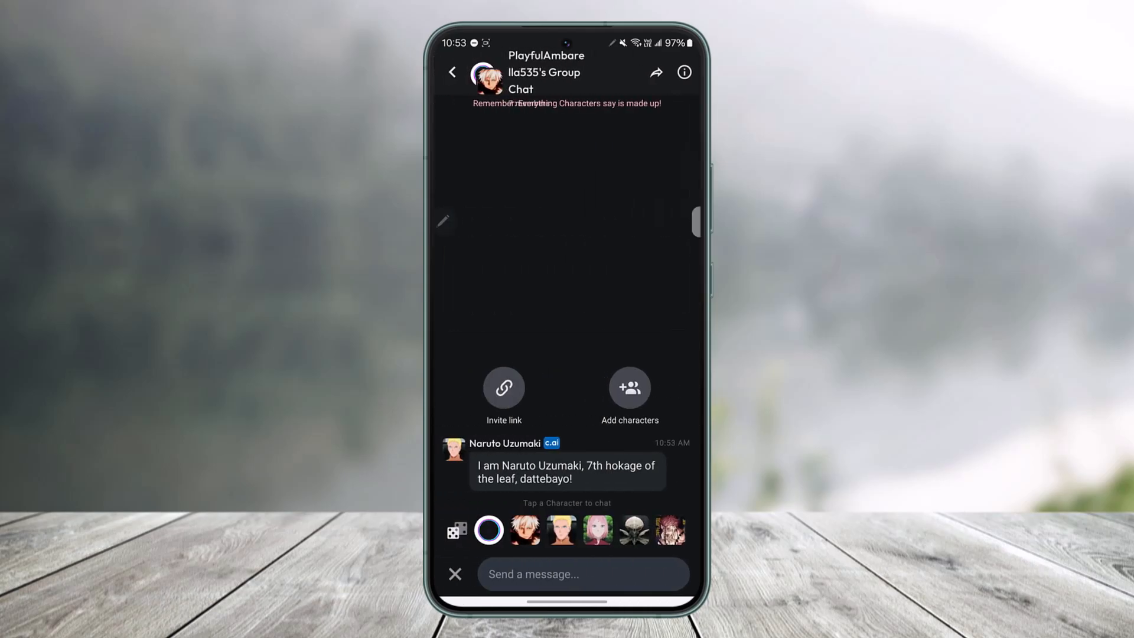
Step: Go back to the Chats list with the six-character group chat on top
left_click(452, 73)
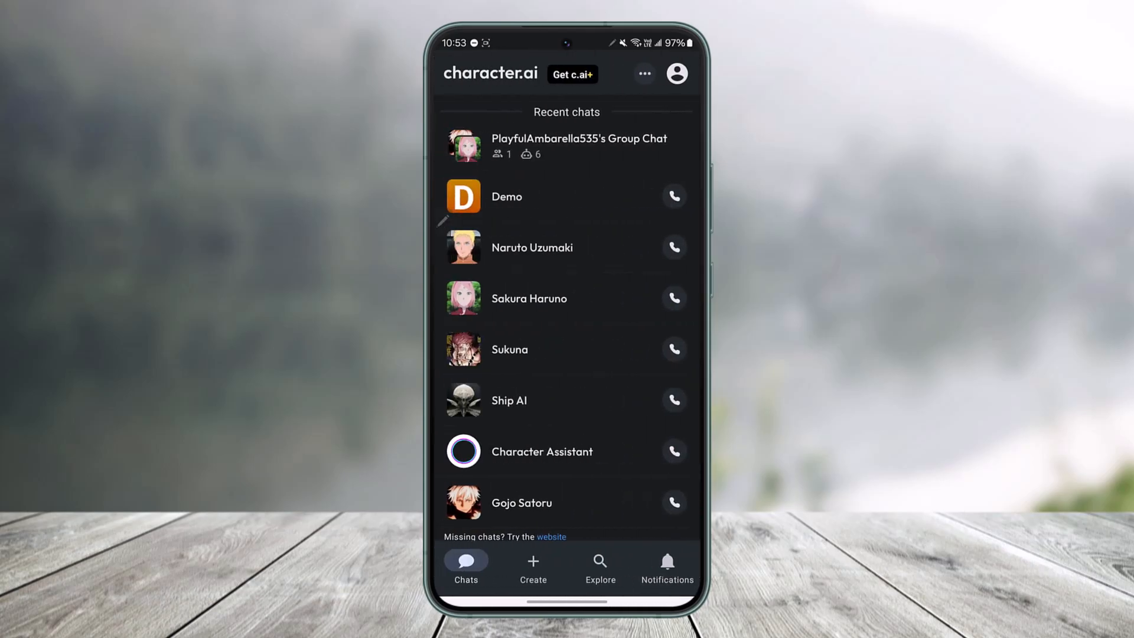